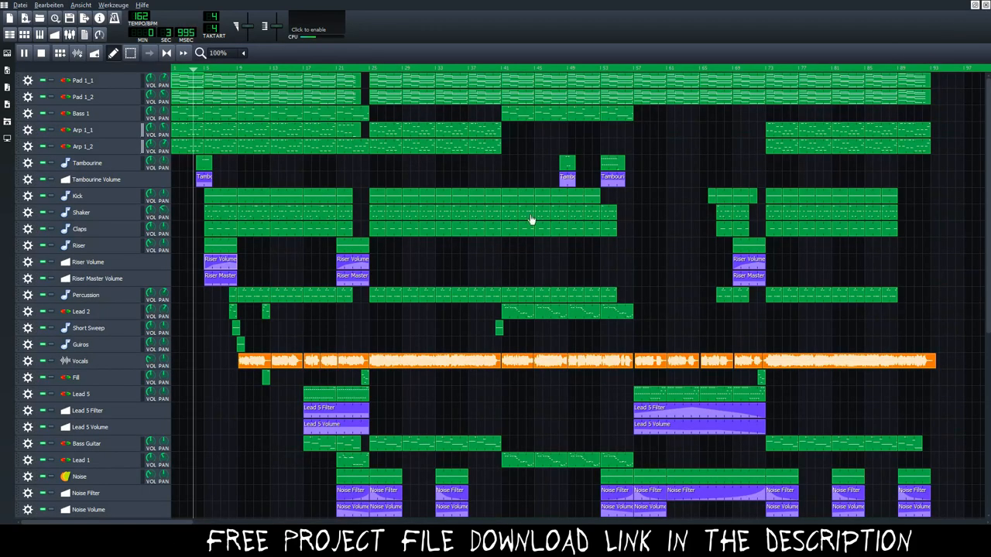
pyautogui.moveTo(120, 171)
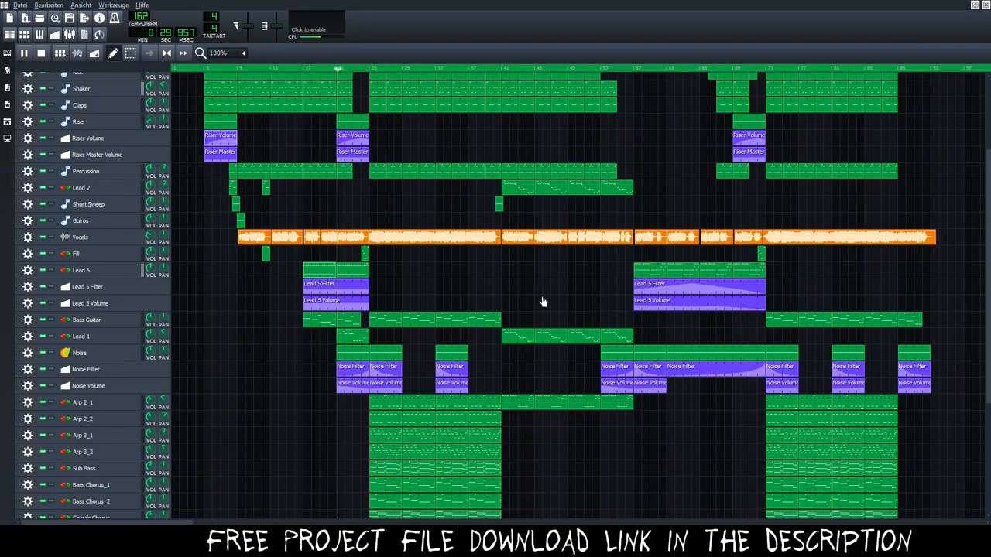
pyautogui.scroll(-3)
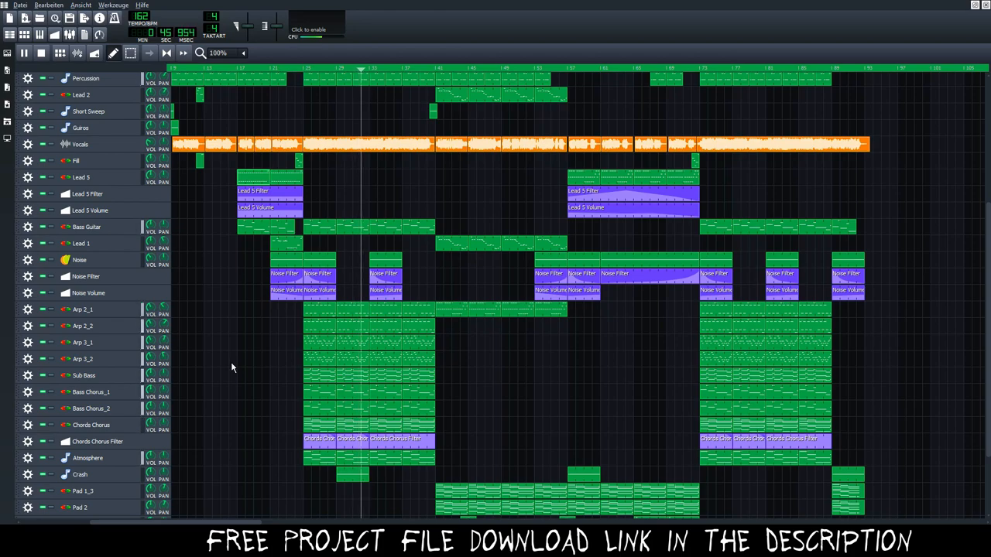
pyautogui.scroll(-3)
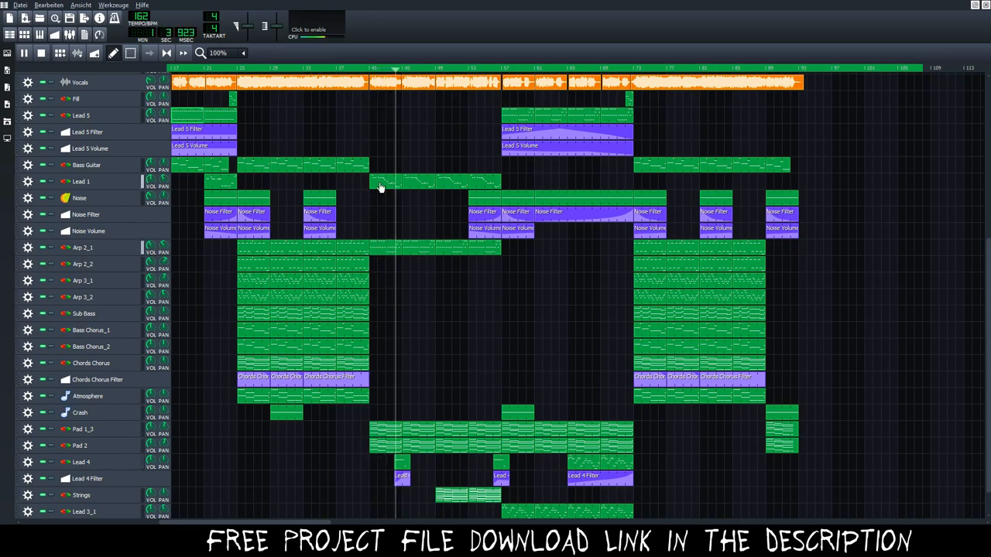
pyautogui.doubleClick(379, 182)
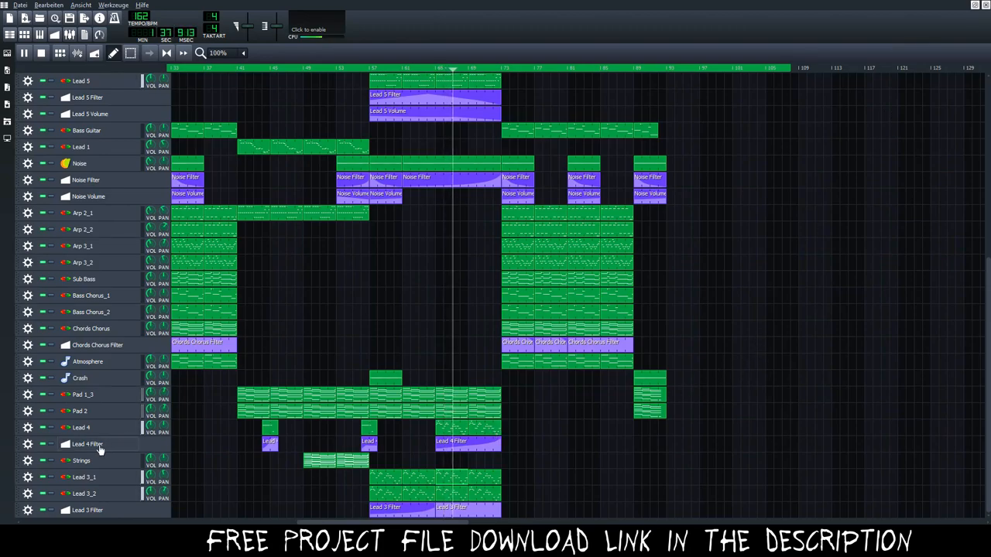
pyautogui.scroll(3)
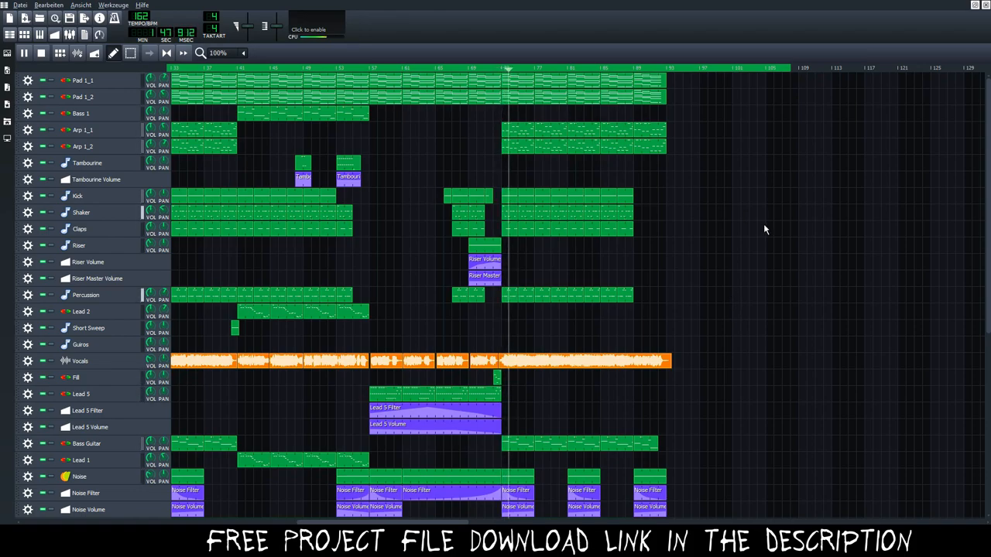
pyautogui.scroll(-3)
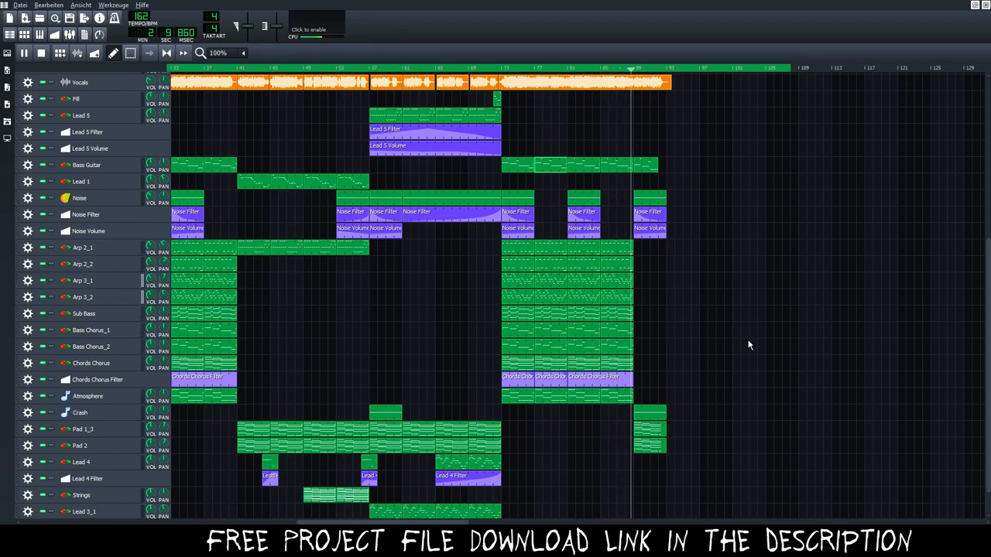
pyautogui.scroll(3)
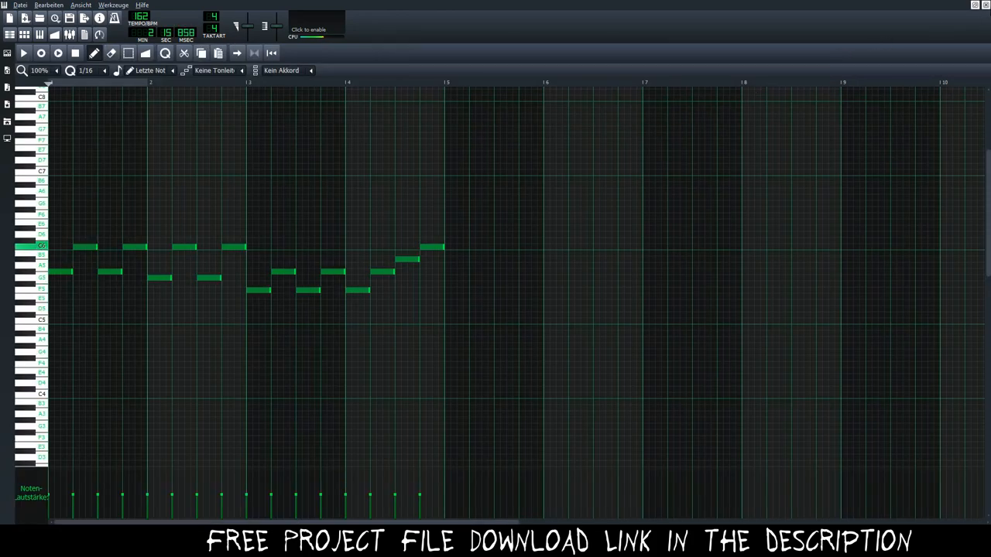
pyautogui.click(40, 34)
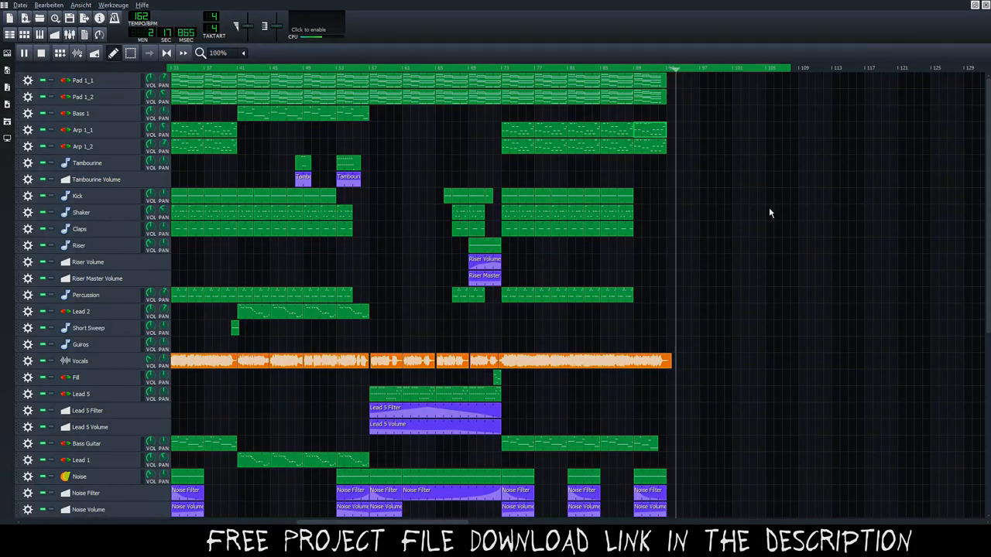
pyautogui.scroll(-3)
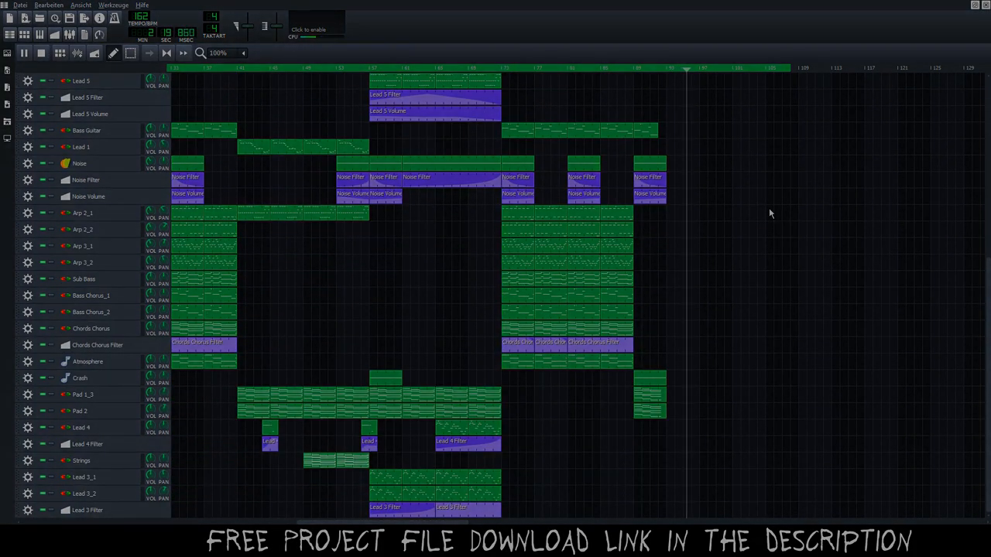